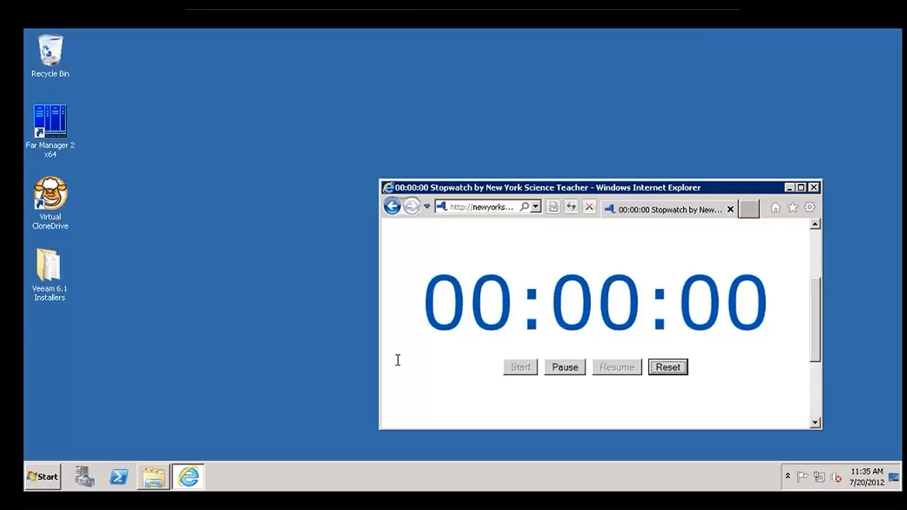
Step: Open the Veeam 6.1 Installers folder and launch the Veeam_B&R_Setup_x64 installer
double_click(48, 269)
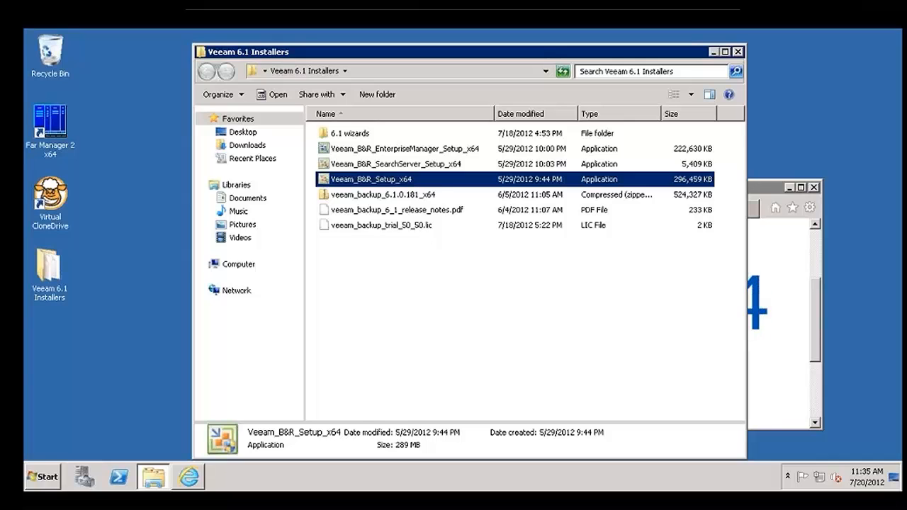
double_click(371, 179)
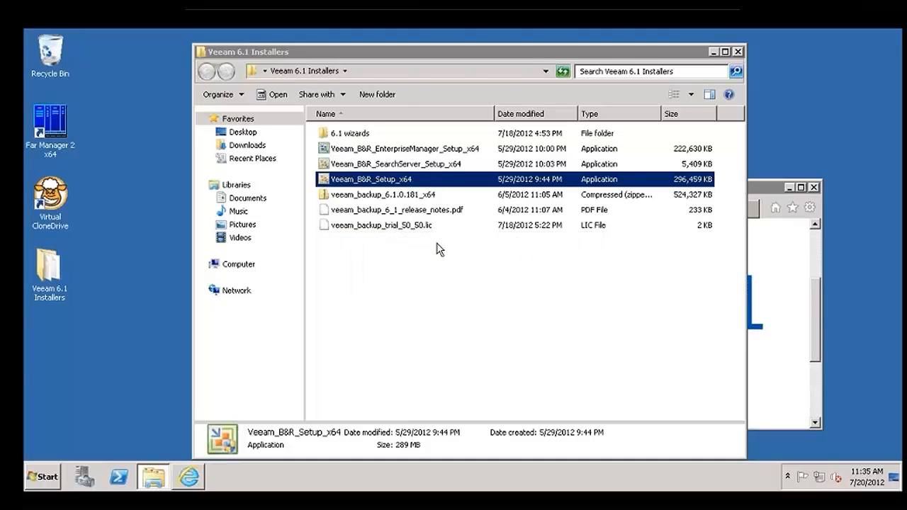
Step: Start the setup wizard, accept the EULA and select the Veeam license file
double_click(372, 179)
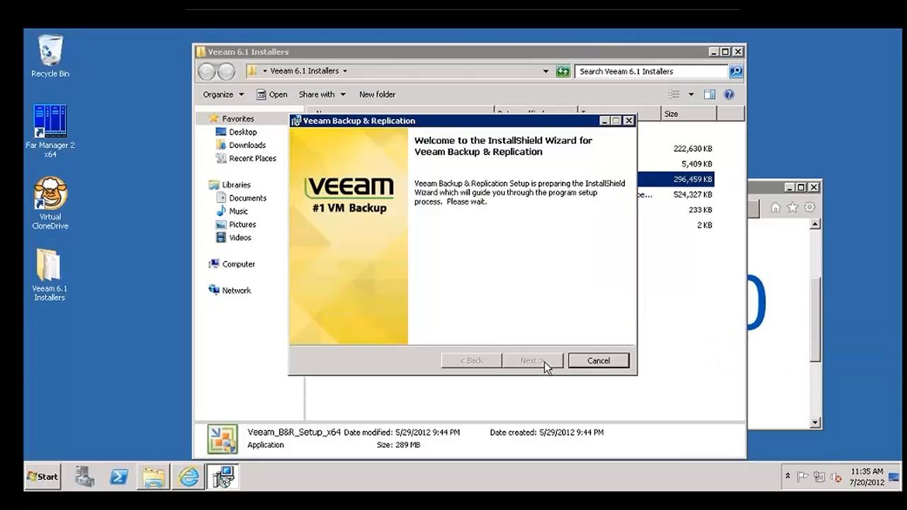
left_click(533, 359)
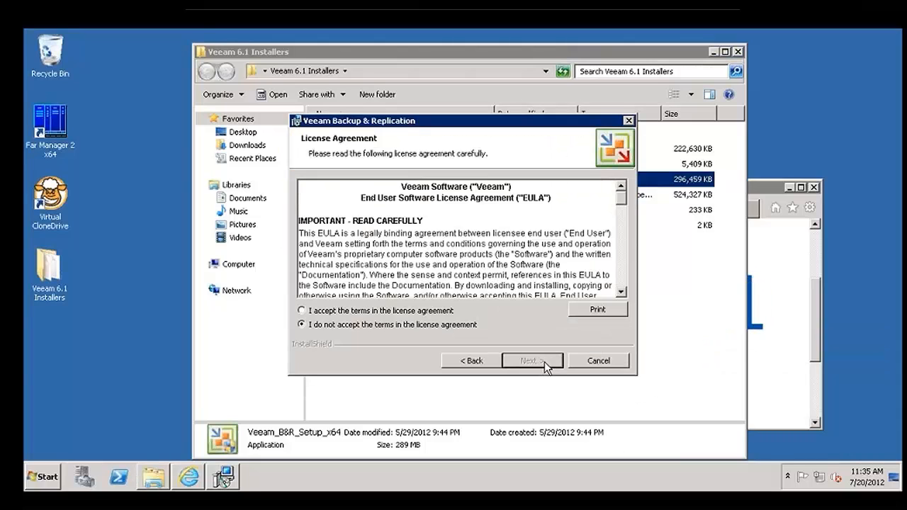
left_click(531, 361)
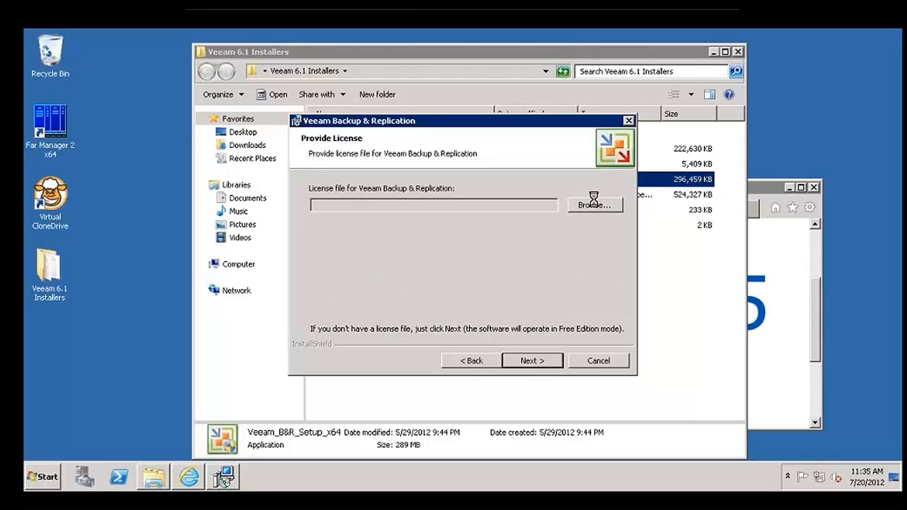
left_click(595, 204)
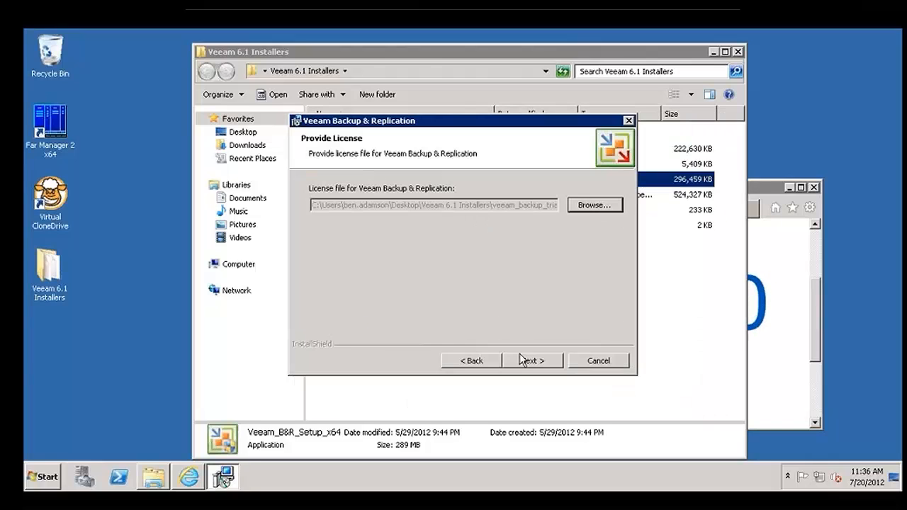
left_click(531, 361)
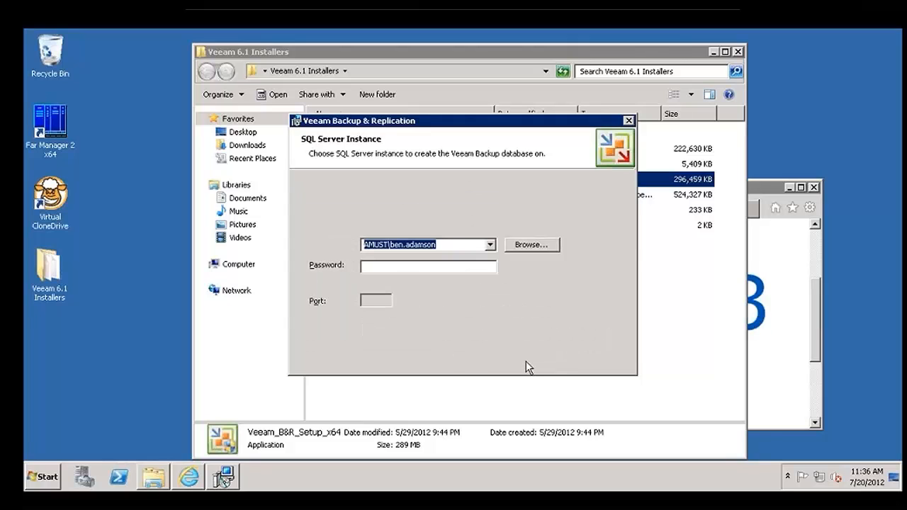
Step: Keep the default SQL instance, service account and catalog/NFS folders, reaching Ready to Install
left_click(533, 360)
type("demo\\svc-au-backup")
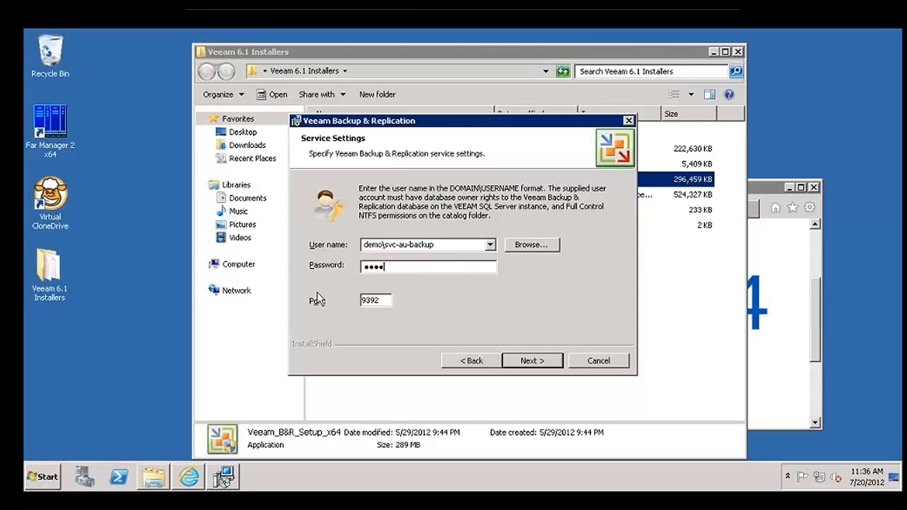
left_click(533, 361)
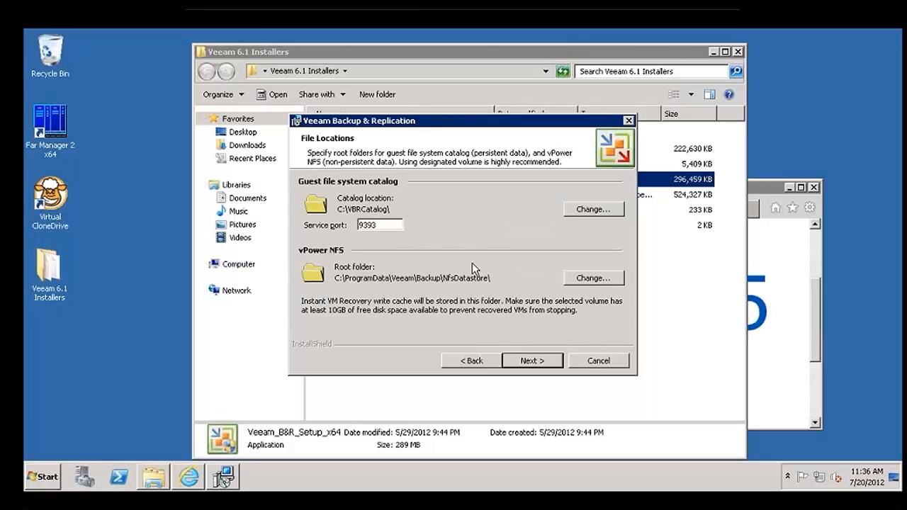
left_click(531, 362)
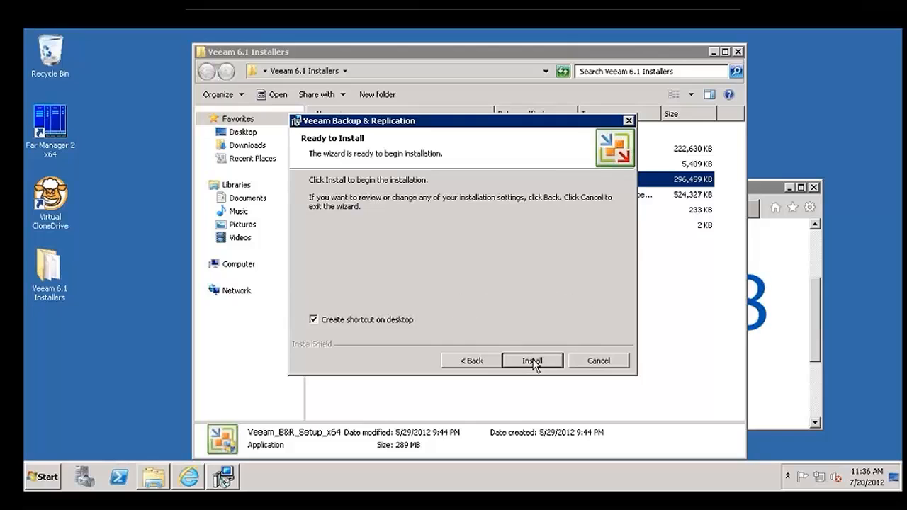
Step: Begin installing Veeam Backup & Replication, starting with a new SQL Server instance
left_click(531, 361)
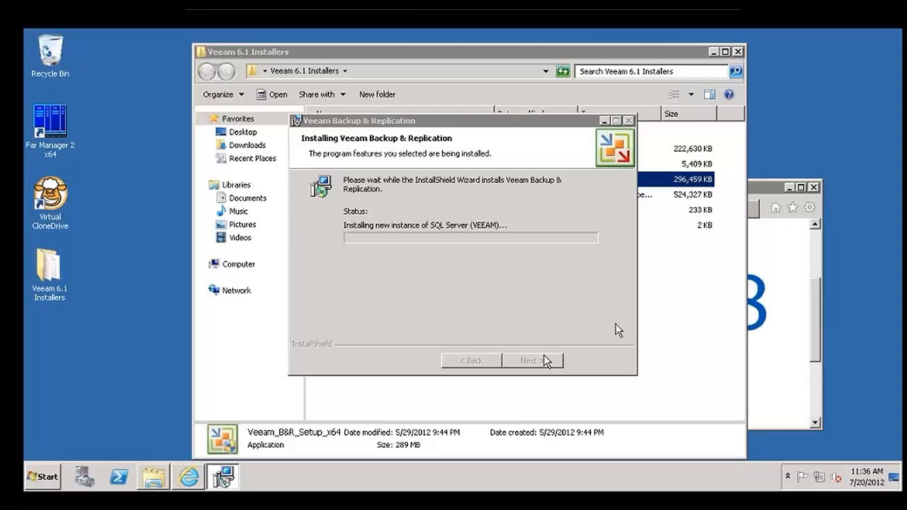
mouse_move(630, 314)
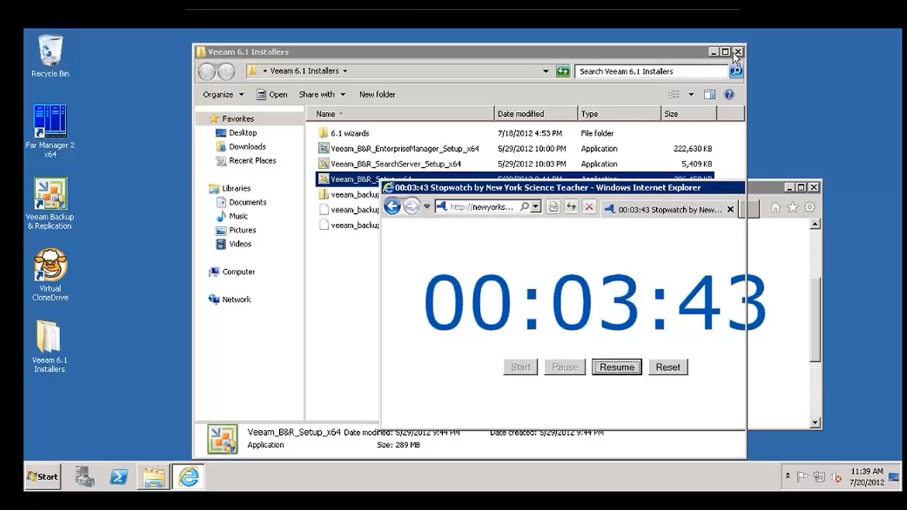
Step: Close the installers folder and launch the Backup & Replication console from its desktop shortcut
left_click(737, 51)
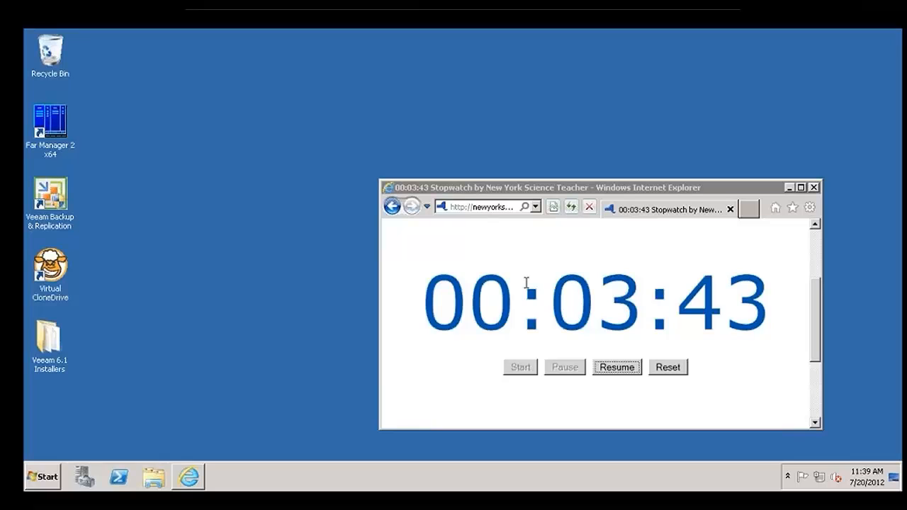
double_click(49, 193)
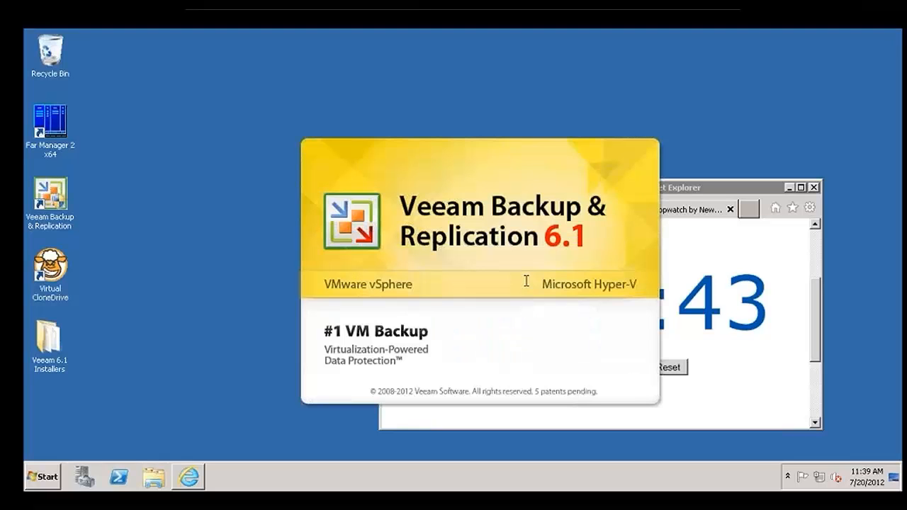
mouse_move(475, 367)
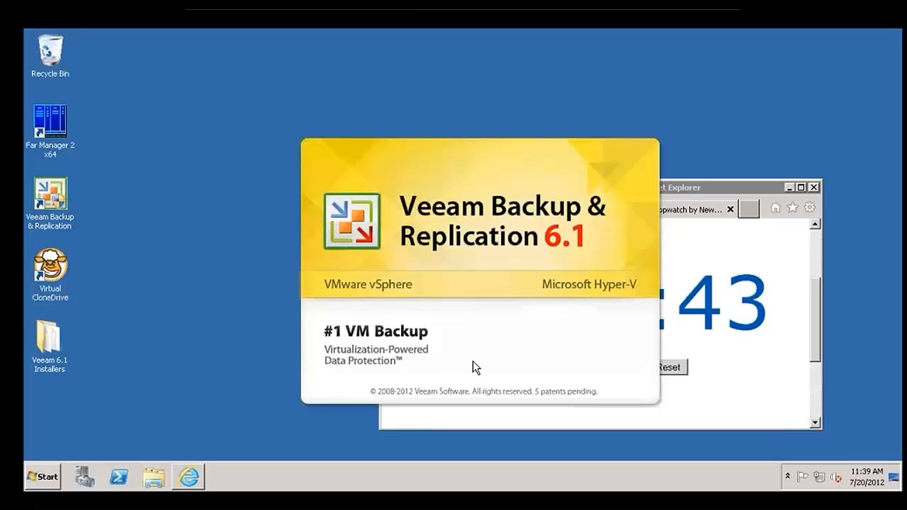
mouse_move(484, 344)
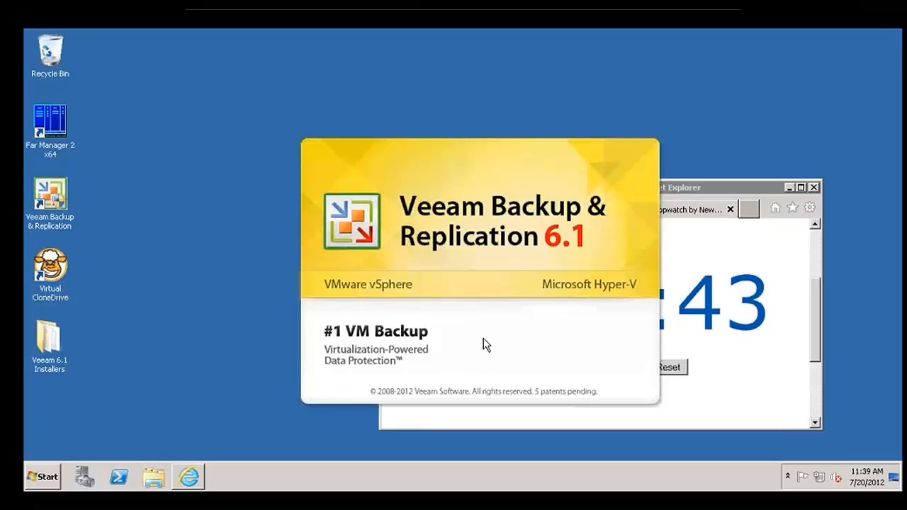
mouse_move(493, 332)
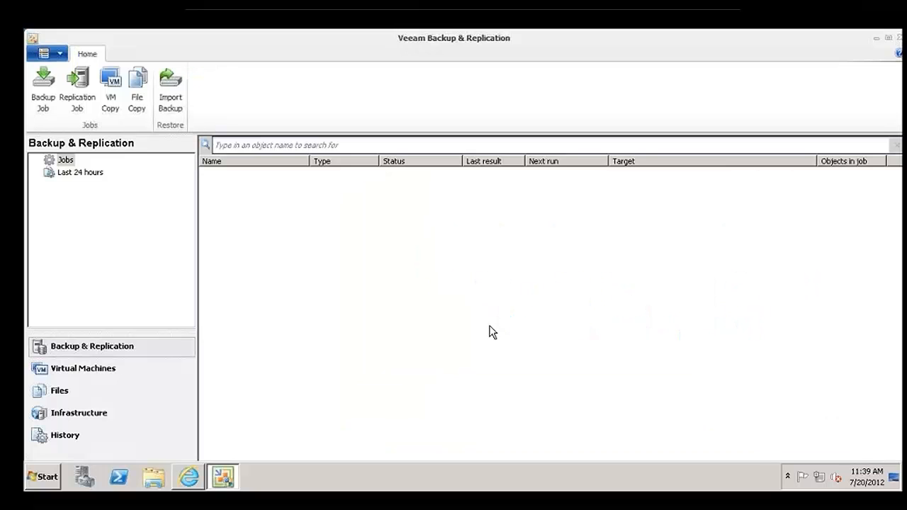
mouse_move(82, 276)
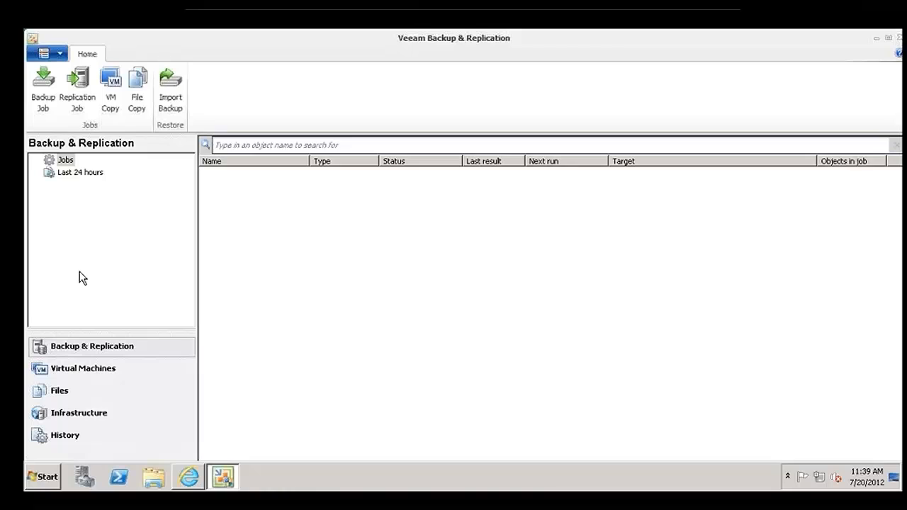
mouse_move(42, 85)
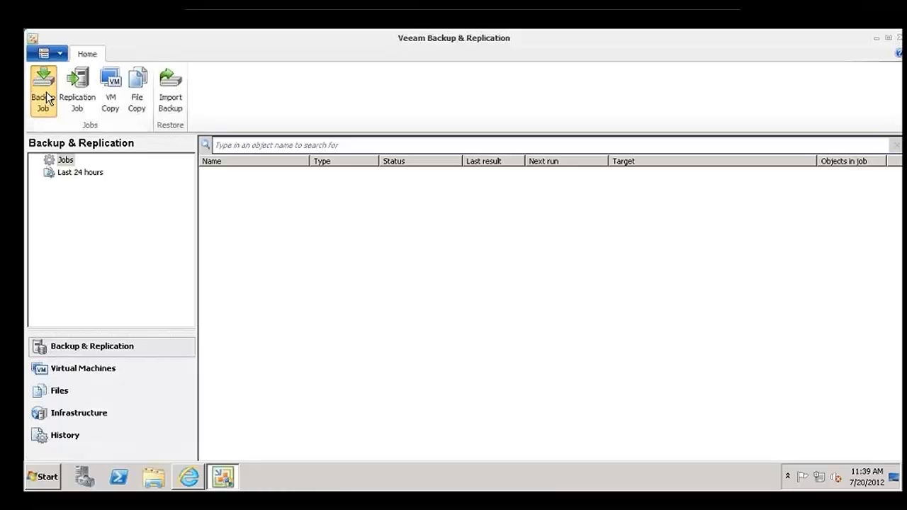
Step: Dismiss the server-required notice and begin adding VMware vSphere server auvtc02
left_click(43, 91)
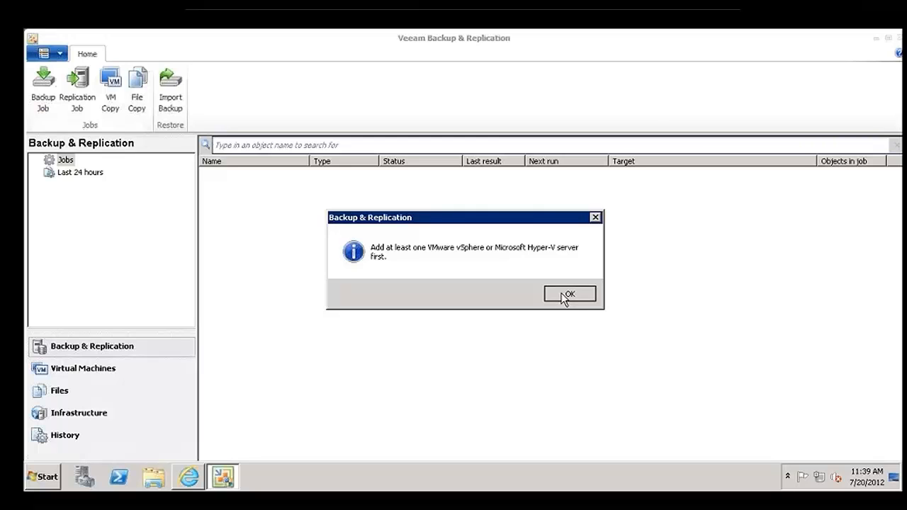
left_click(569, 293)
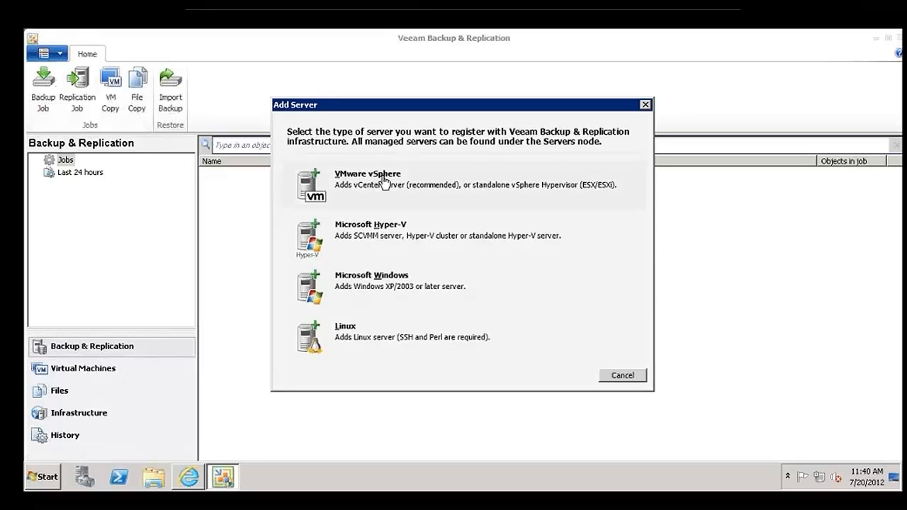
left_click(367, 173)
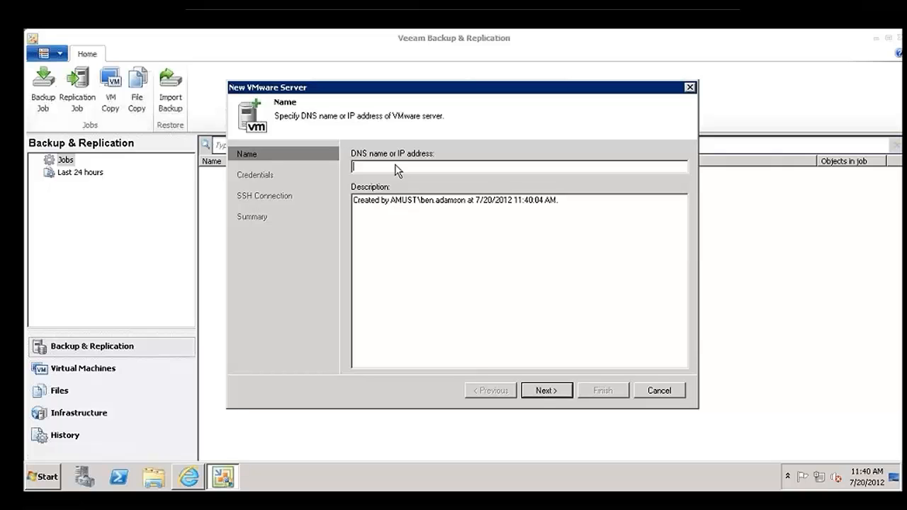
type("auvtc0")
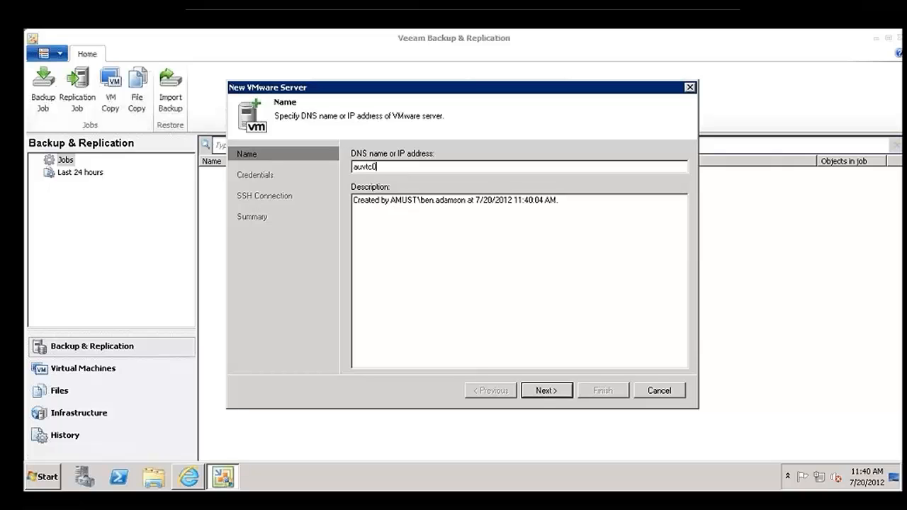
left_click(546, 390)
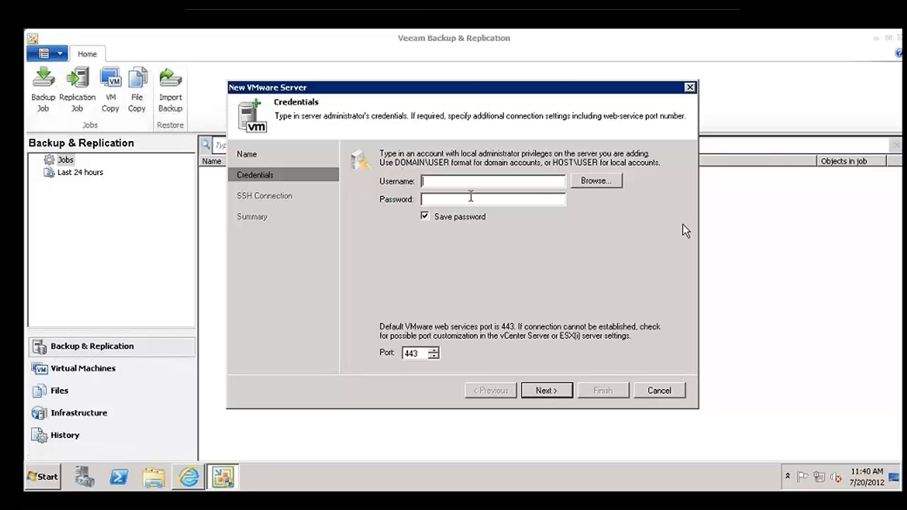
Step: Connect with demo\svc-au-backup credentials, save the vCenter server and finish the wizard
type("demo\\svc-au-backup")
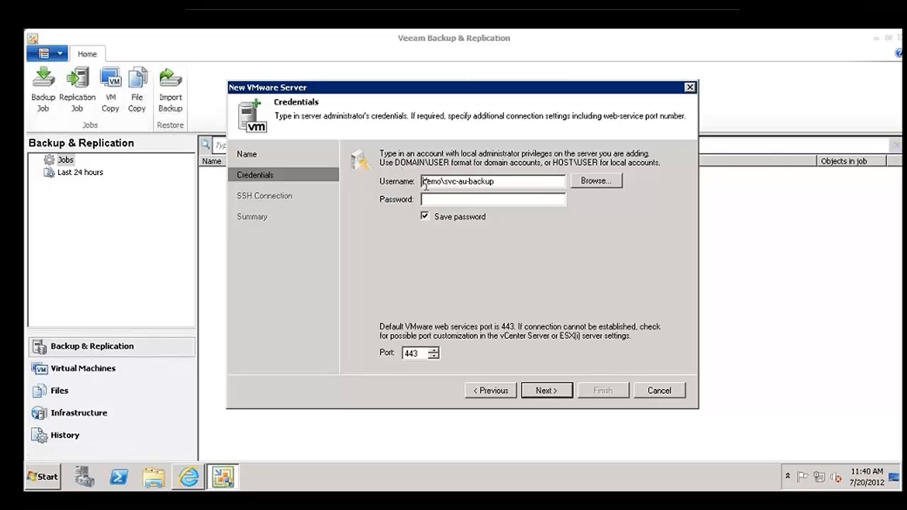
type("•")
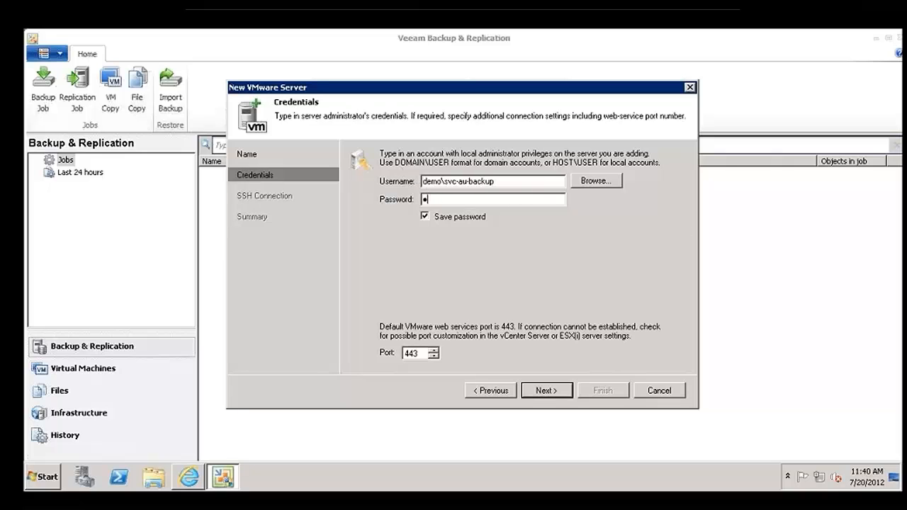
left_click(545, 391)
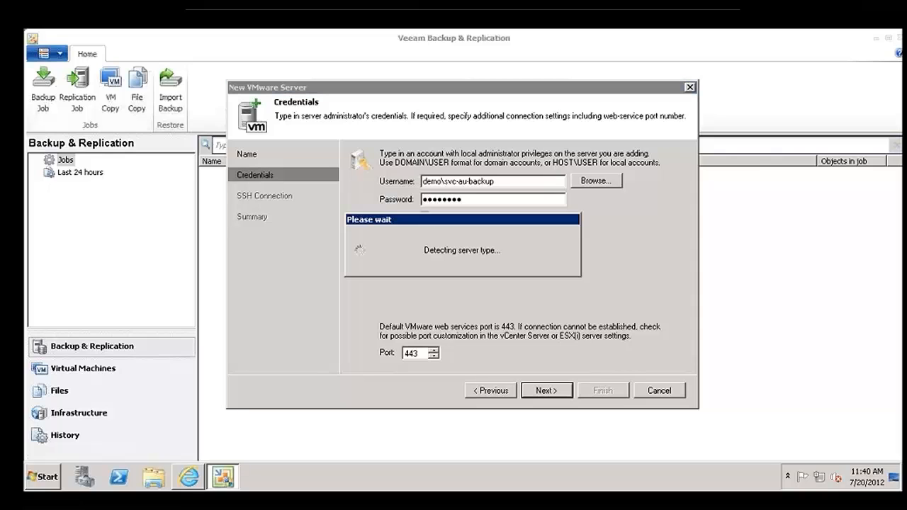
mouse_move(589, 317)
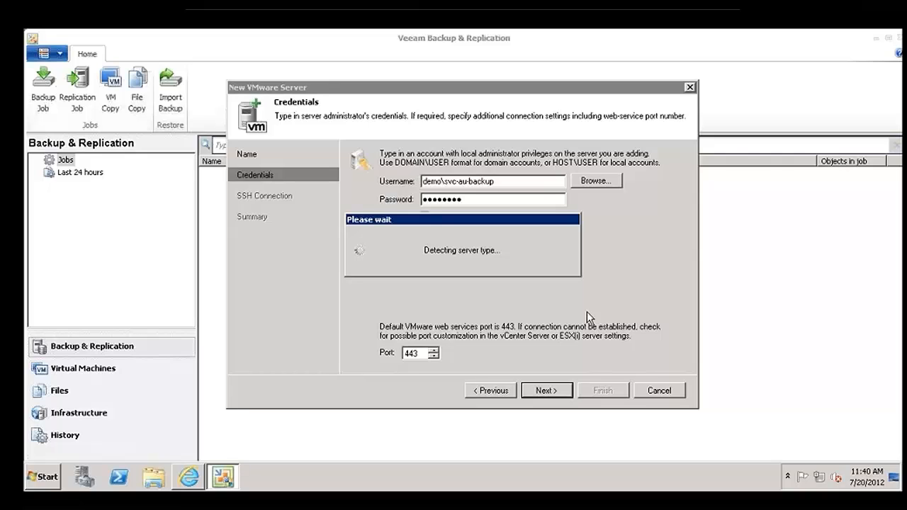
left_click(546, 391)
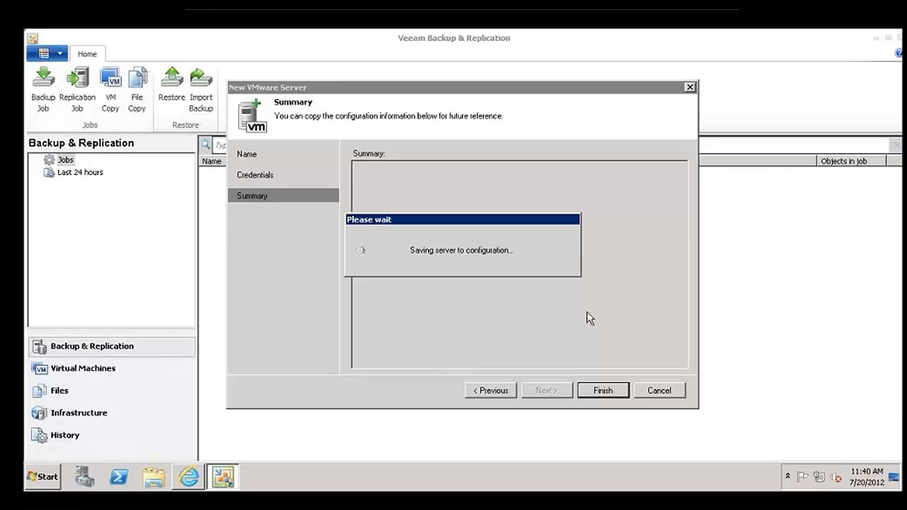
mouse_move(673, 480)
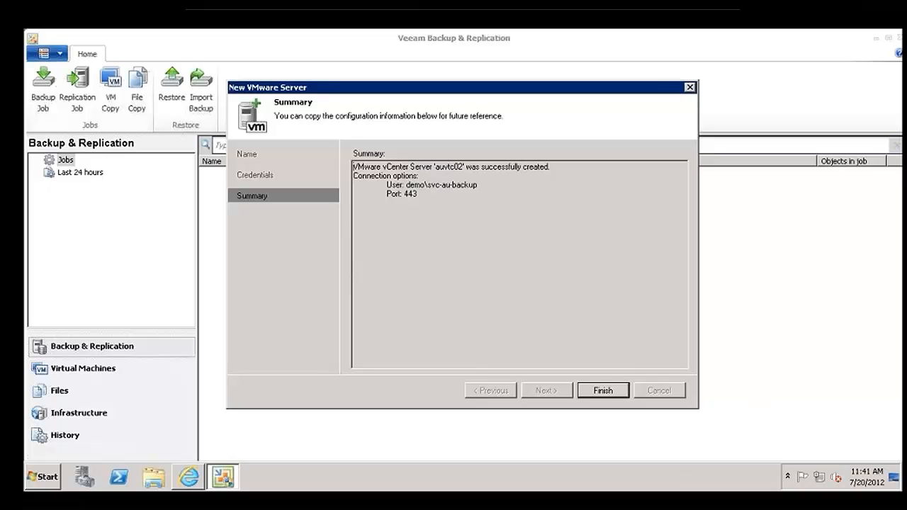
left_click(602, 391)
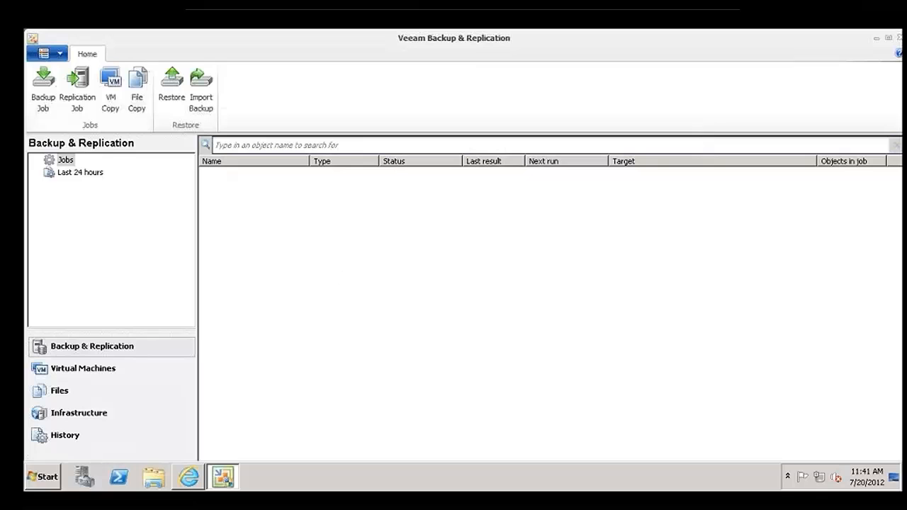
Step: Start a new backup job and reach the picker of virtual machines to back up
left_click(42, 85)
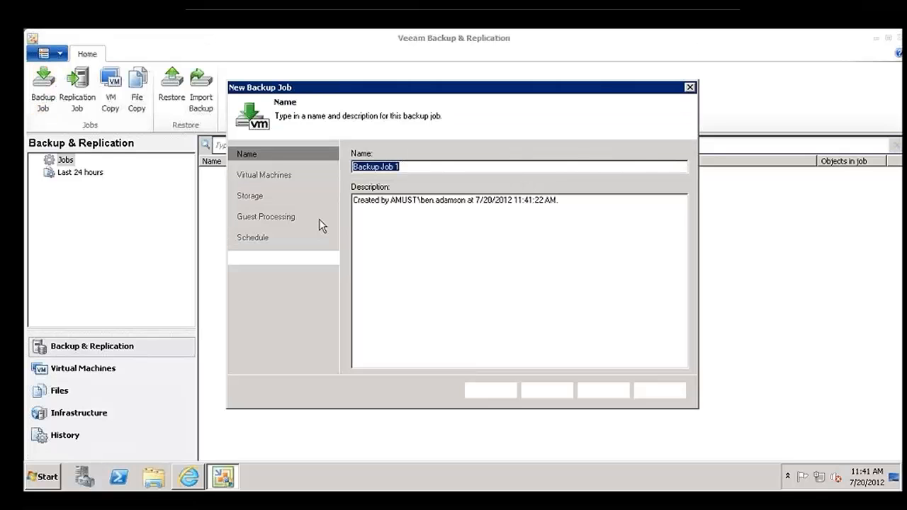
left_click(547, 391)
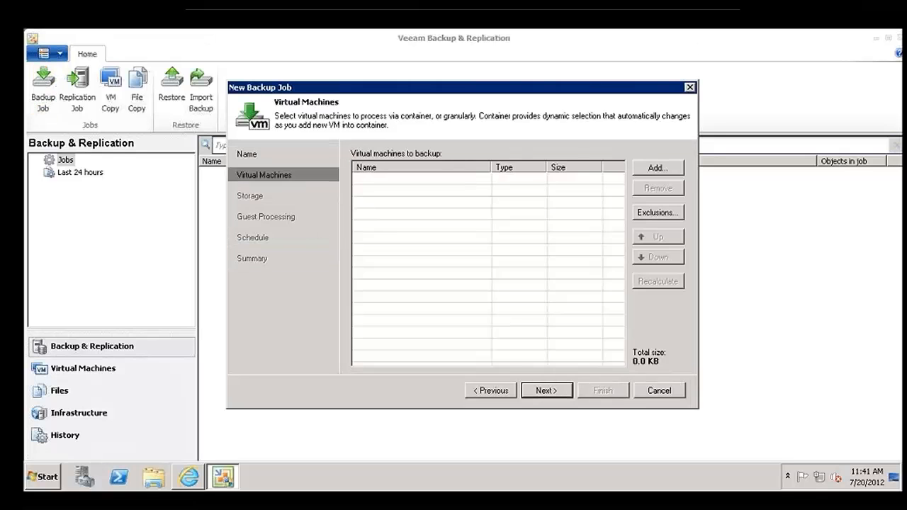
left_click(656, 167)
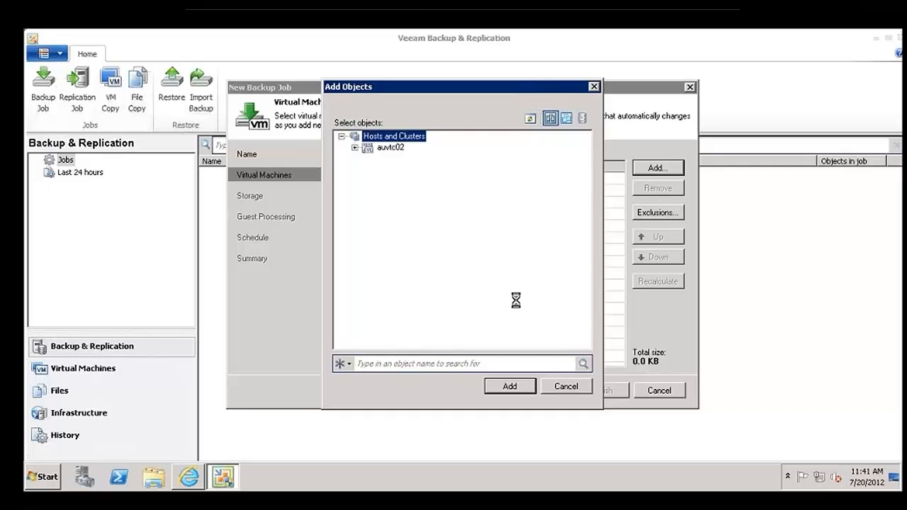
Step: Expand auvtc02 to Servers and add auReplicaDemo01 (9.2 GB) to the job
left_click(357, 146)
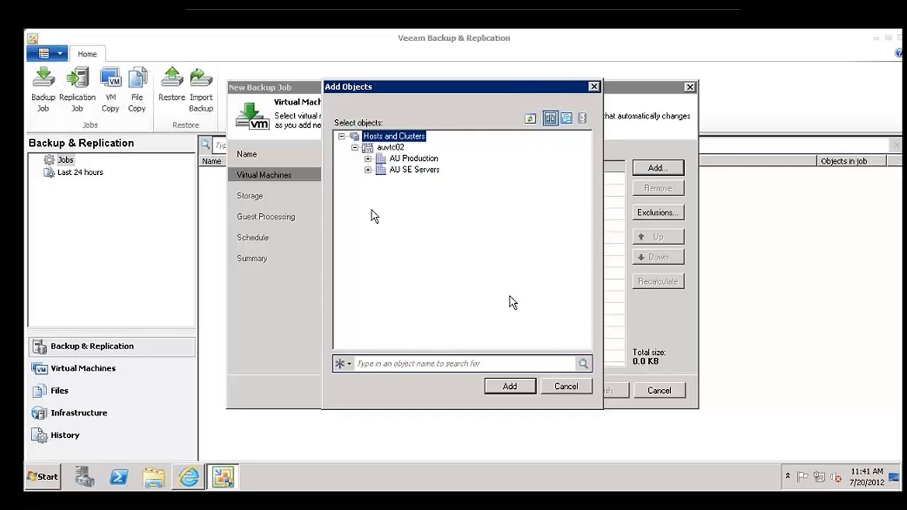
left_click(368, 170)
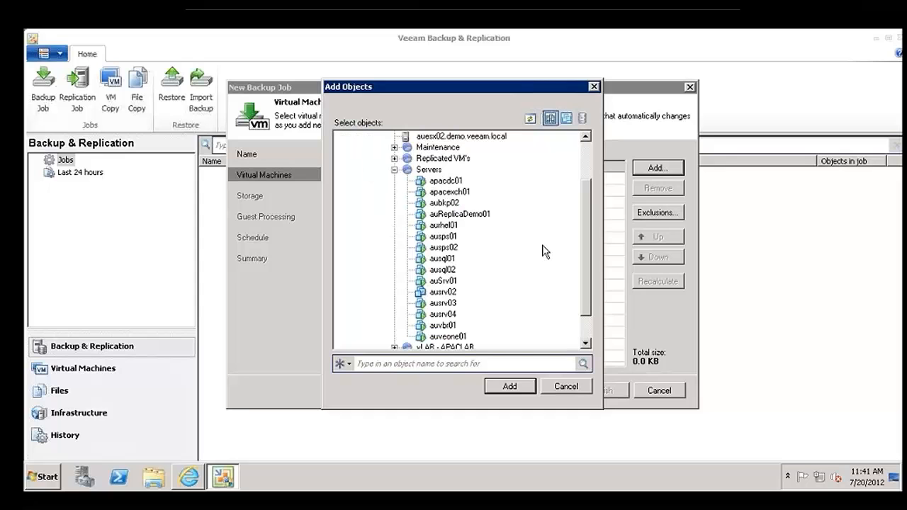
left_click(459, 213)
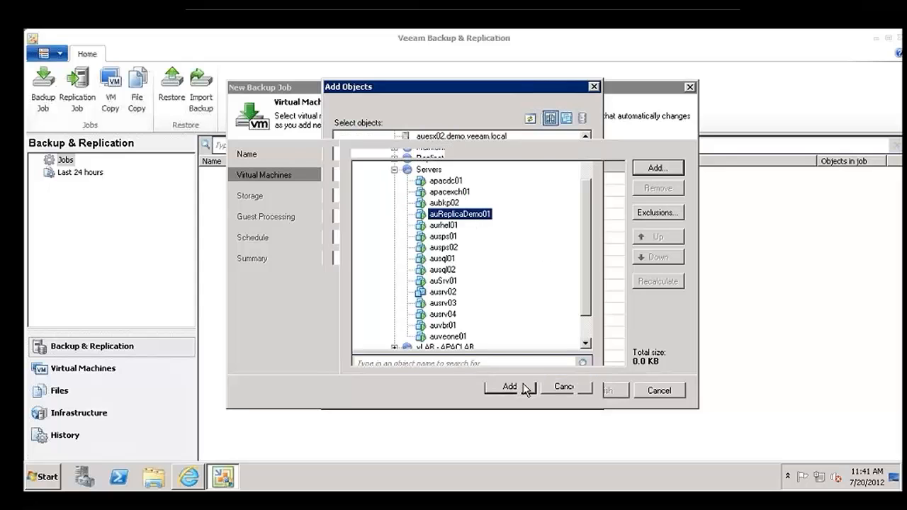
left_click(504, 385)
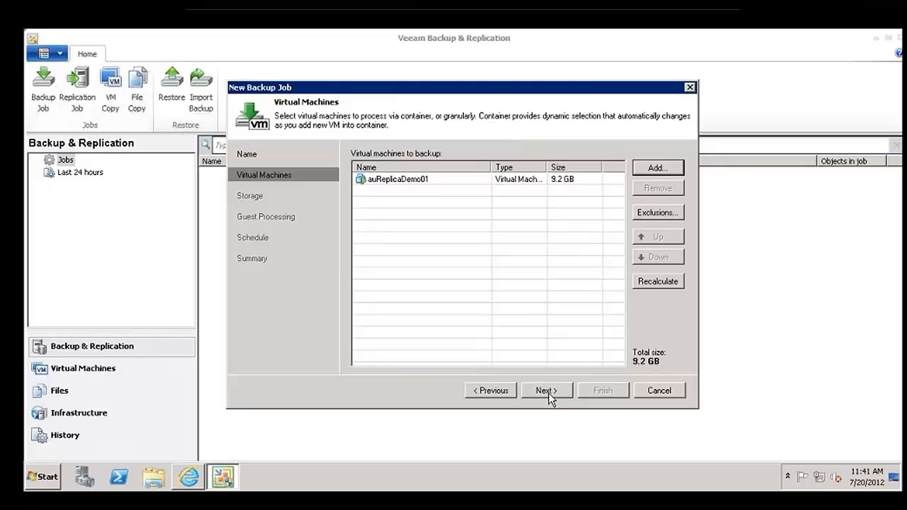
Step: Accept default storage, guest processing and schedule, create Backup Job 1 and run it on finish
left_click(545, 391)
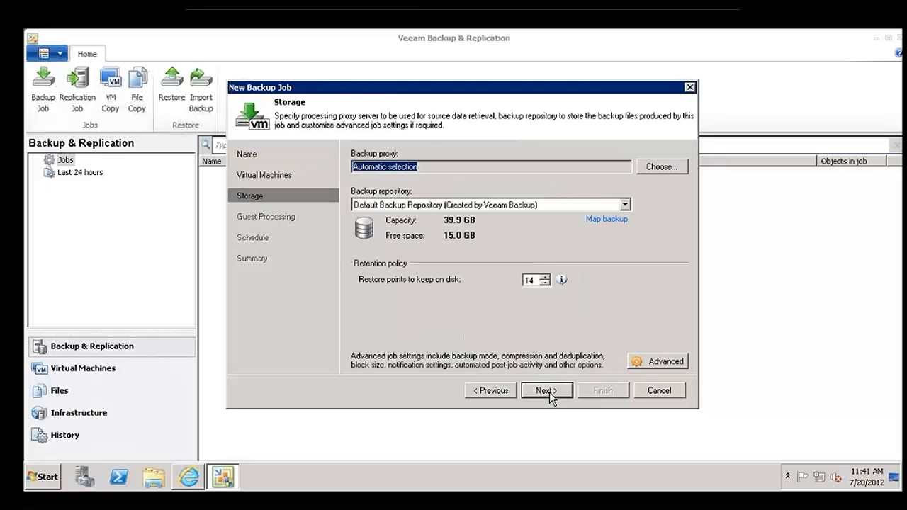
left_click(546, 391)
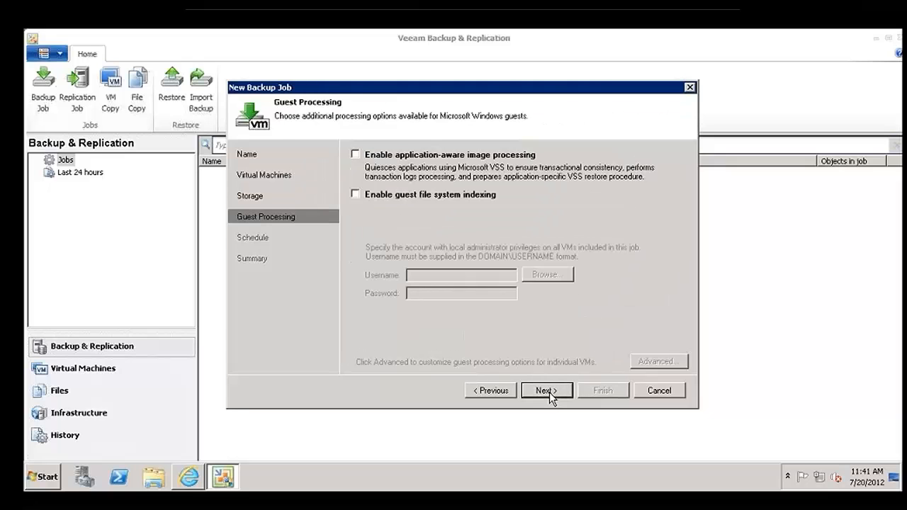
left_click(545, 391)
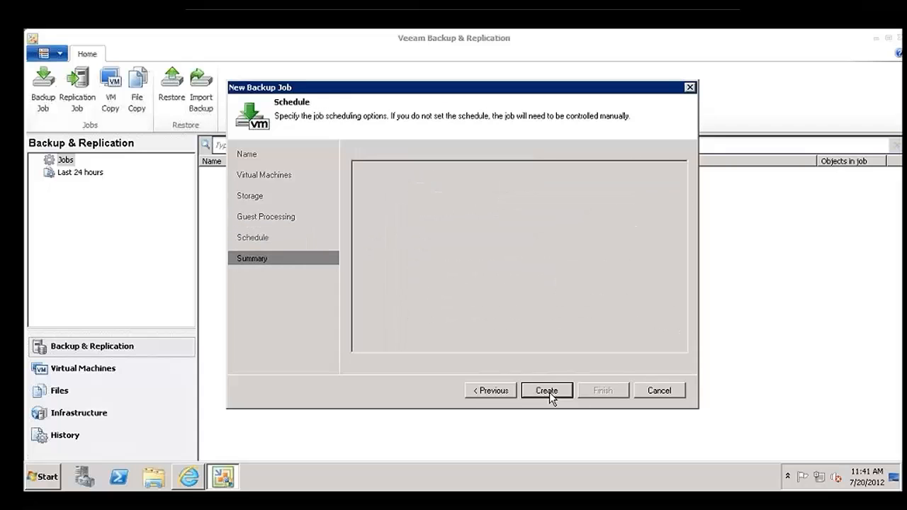
left_click(546, 391)
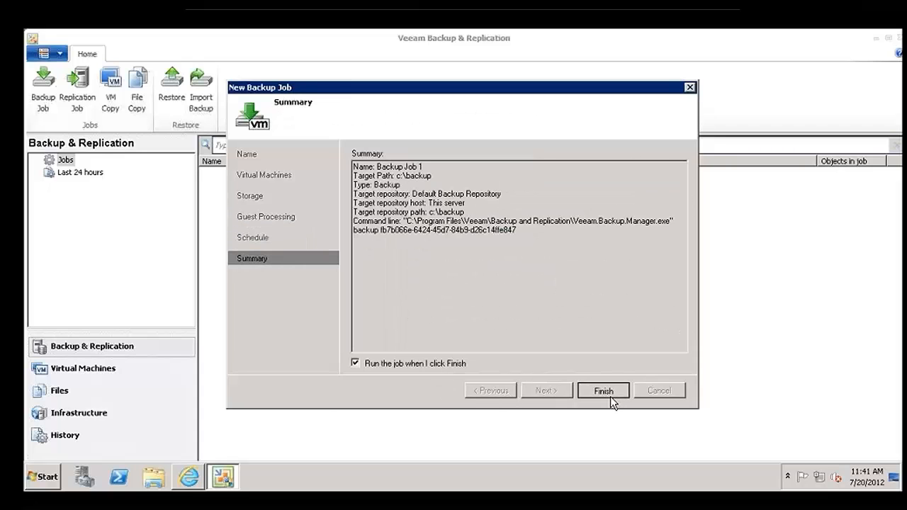
left_click(603, 391)
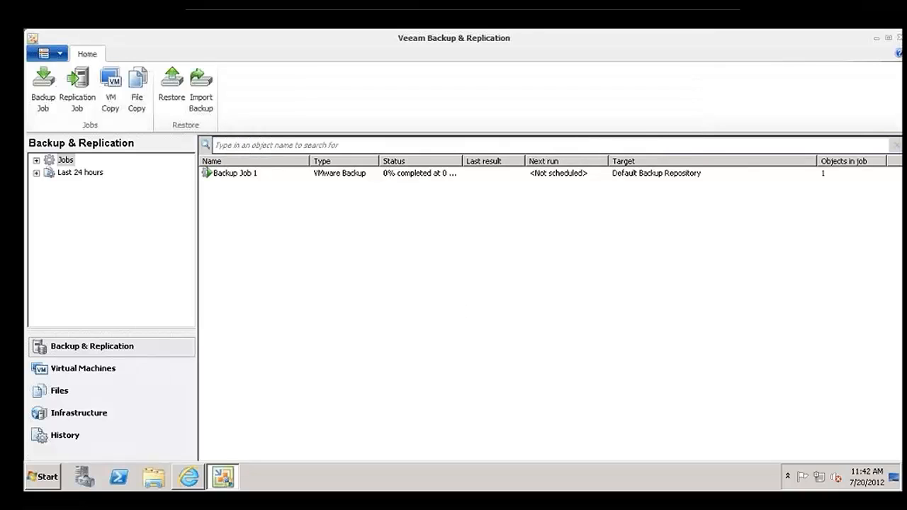
mouse_move(682, 473)
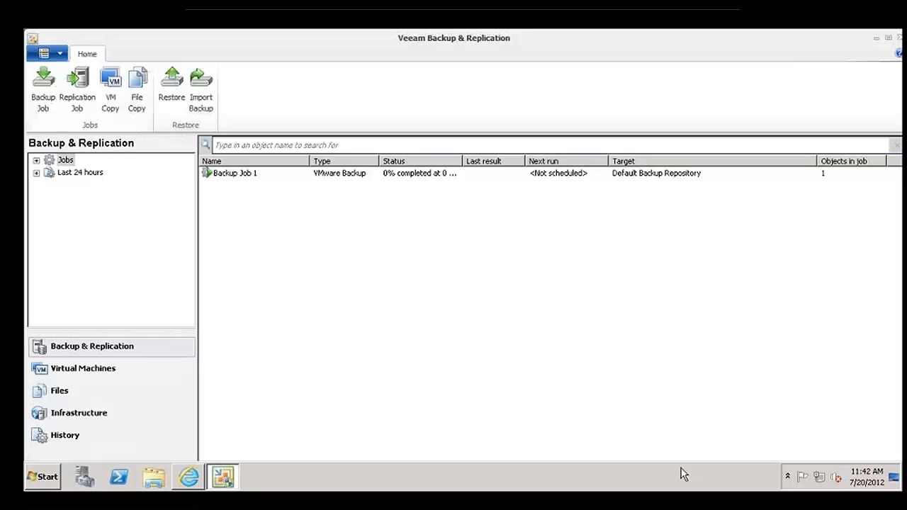
Step: Select Backup Job 1, now stopped with a Success result, in the Jobs list
left_click(235, 173)
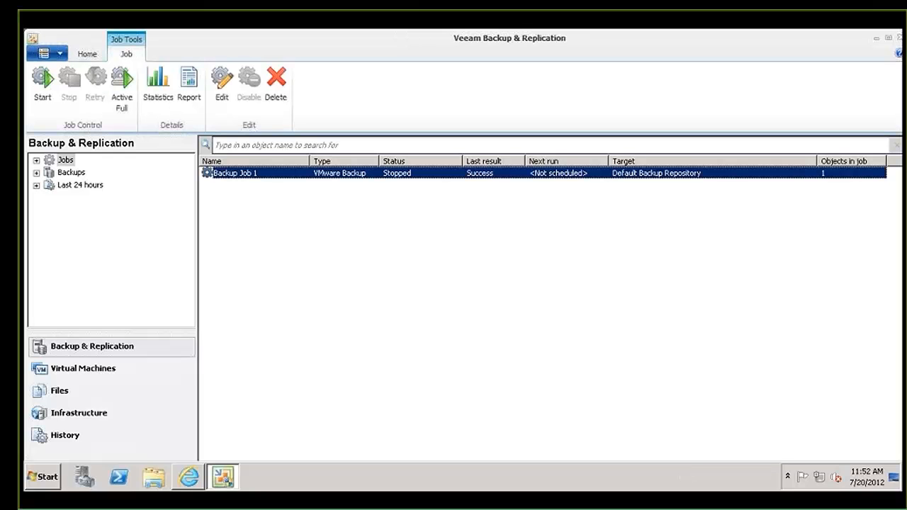
mouse_move(453, 184)
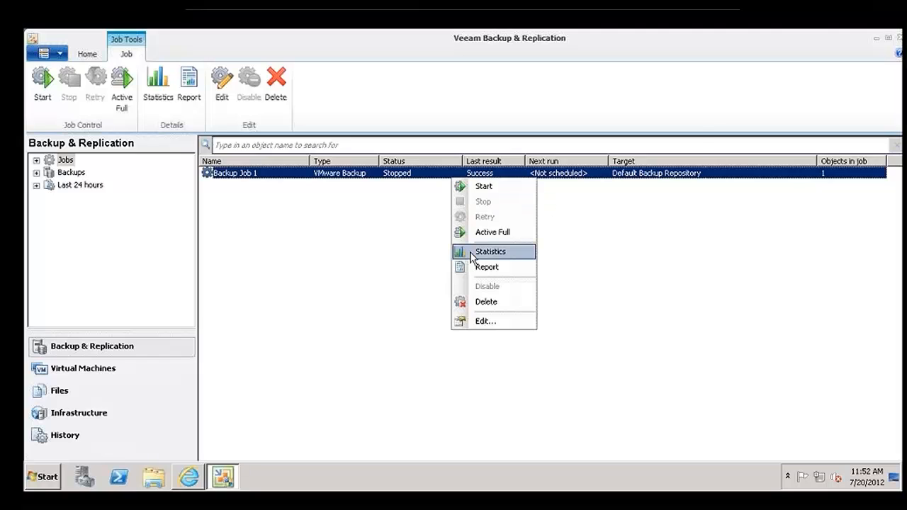
Step: View Backup Job 1 statistics: completed successfully, 8.1 GB processed, 3.1 GB transferred
left_click(490, 252)
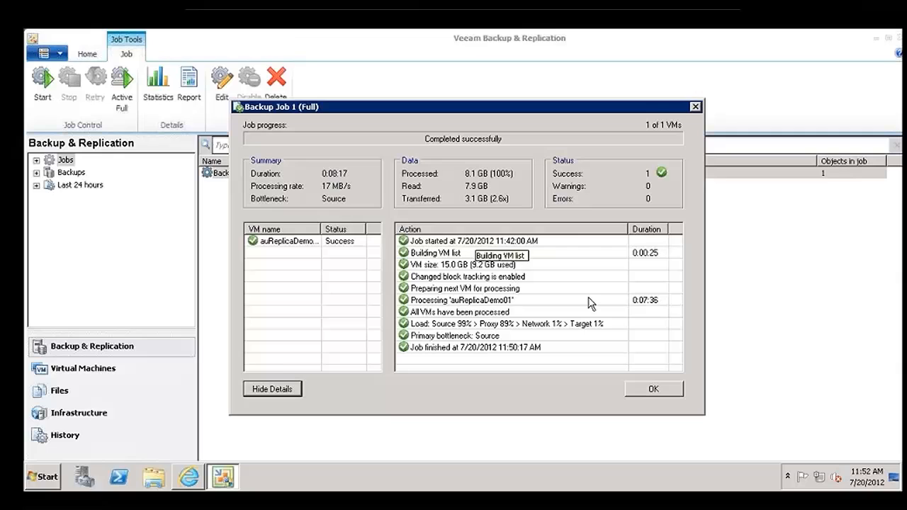
mouse_move(615, 261)
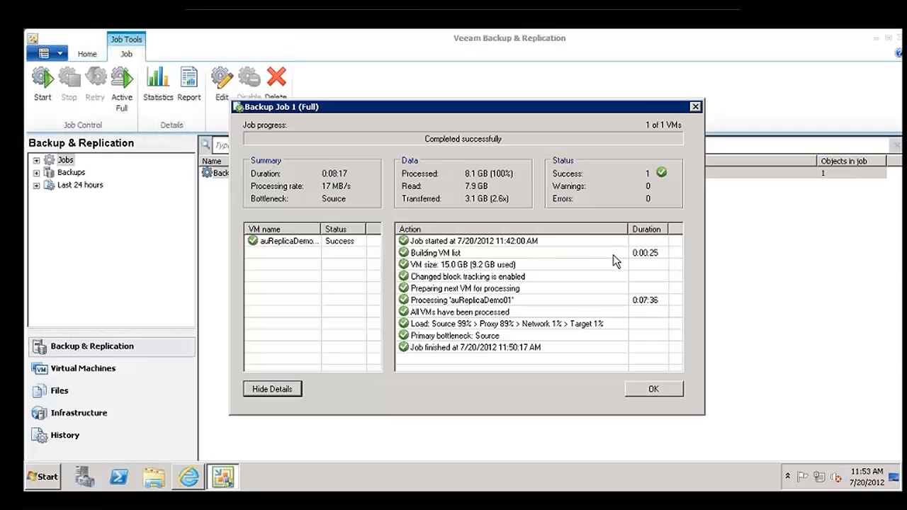
mouse_move(669, 337)
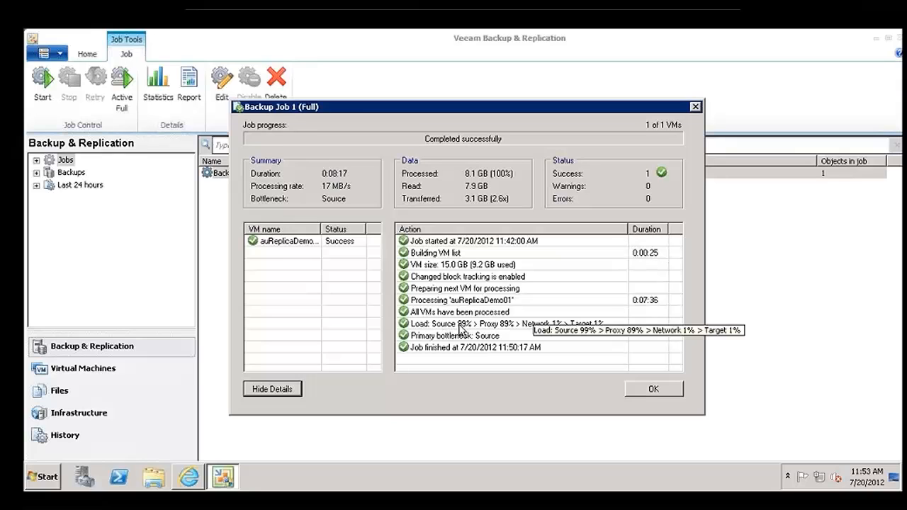
mouse_move(578, 344)
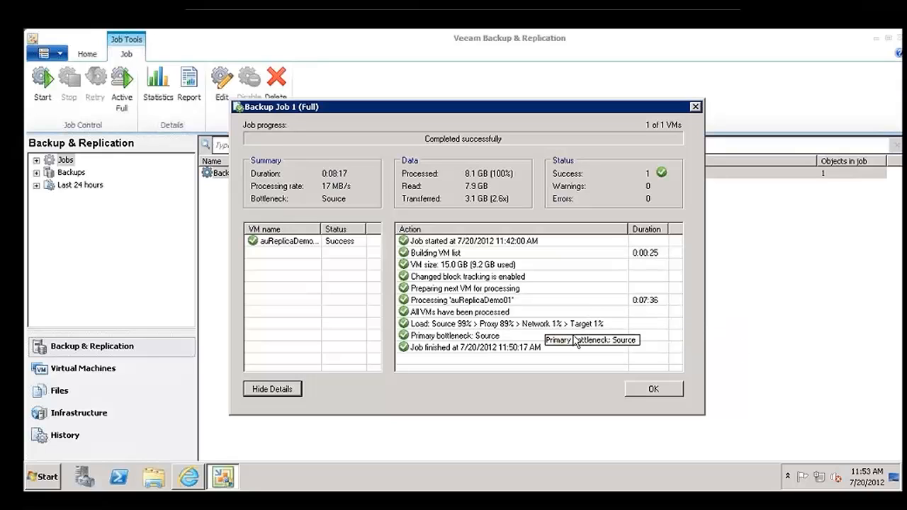
mouse_move(575, 340)
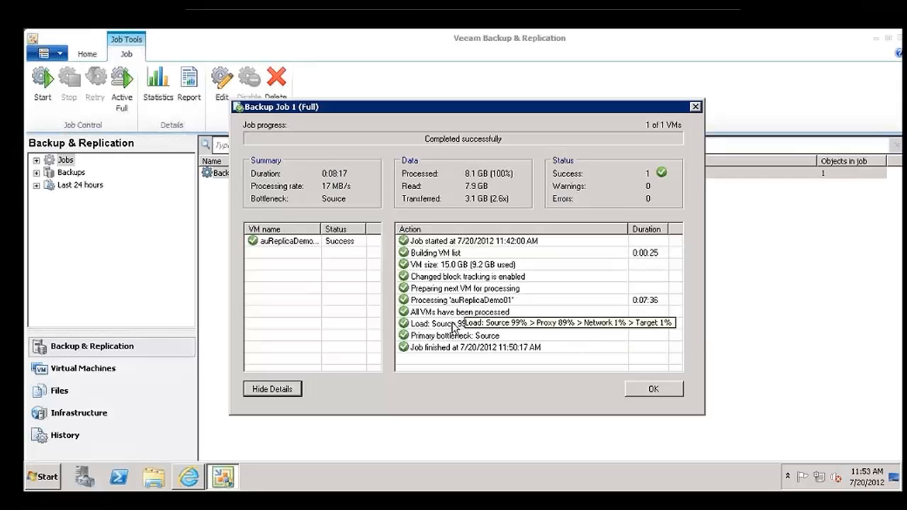
mouse_move(503, 326)
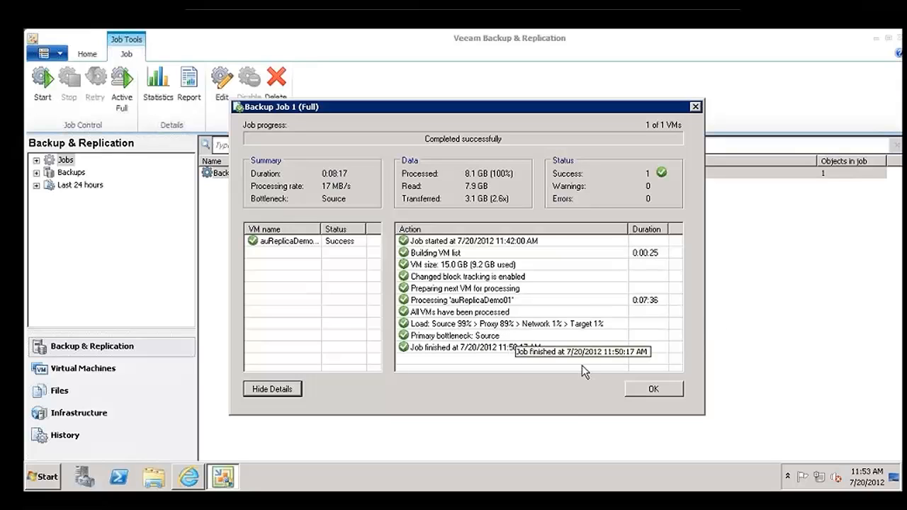
mouse_move(574, 413)
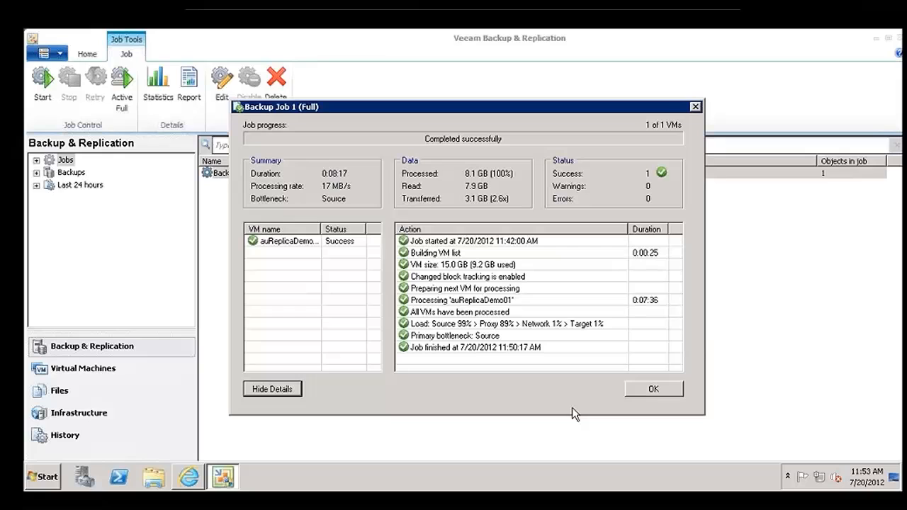
mouse_move(476, 338)
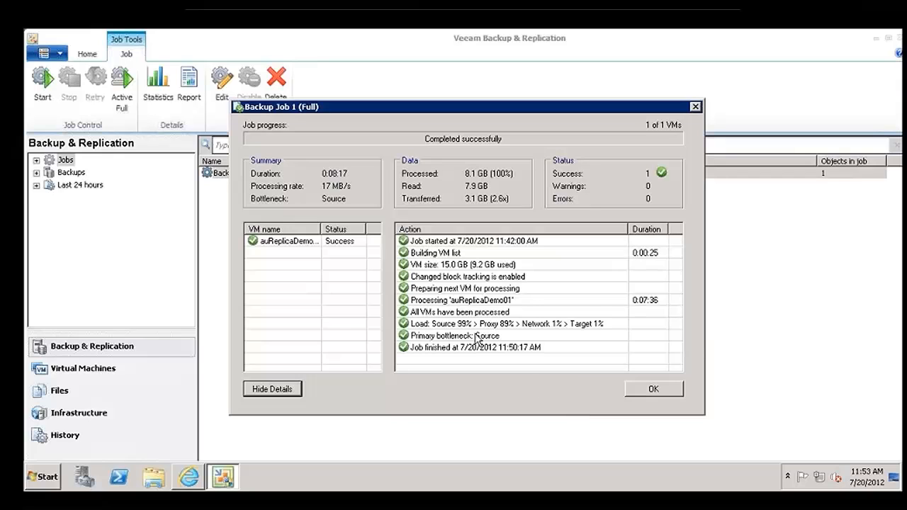
mouse_move(453, 328)
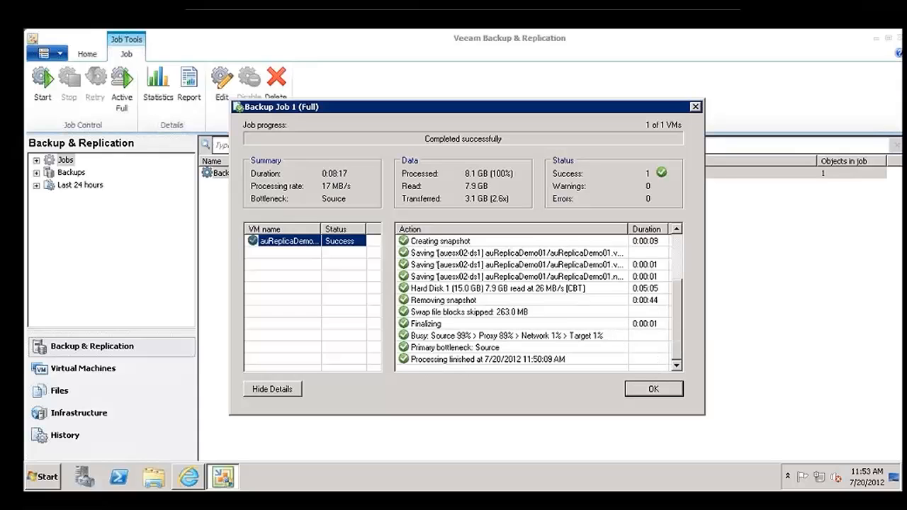
Step: Close the Backup Job 1 statistics window, returning to the jobs list showing Success
left_click(651, 388)
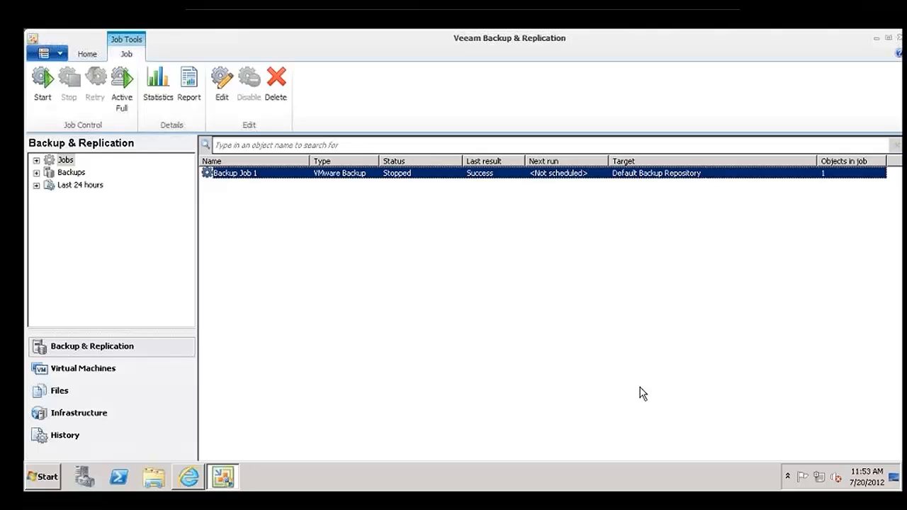
mouse_move(641, 376)
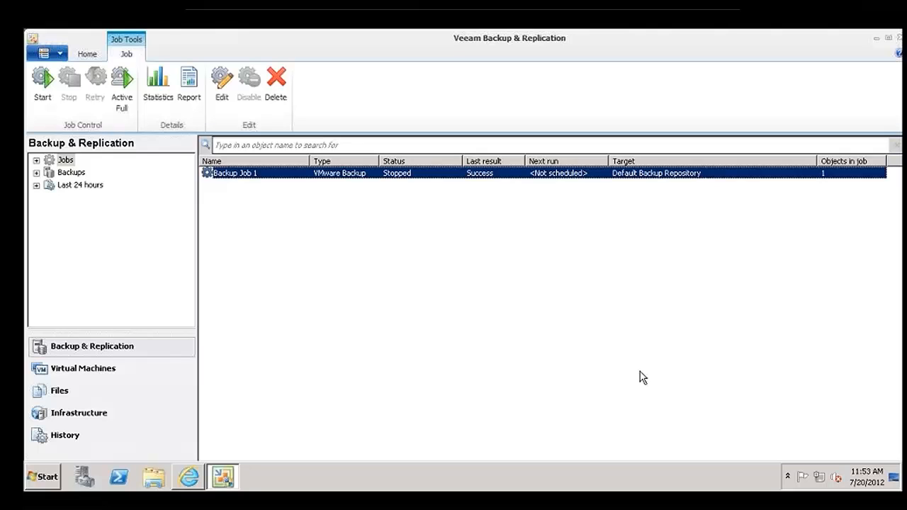